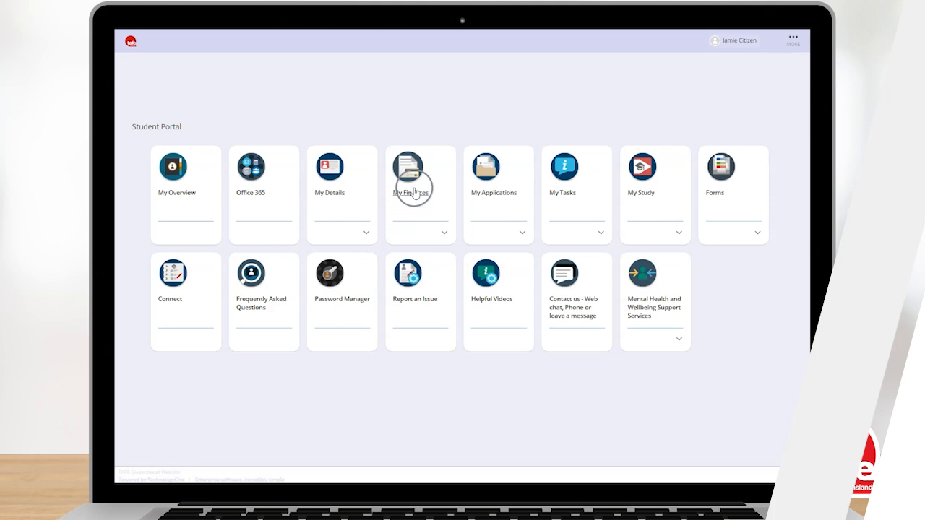
# - Select the My Finances tile on the Student Portal home
pyautogui.click(410, 177)
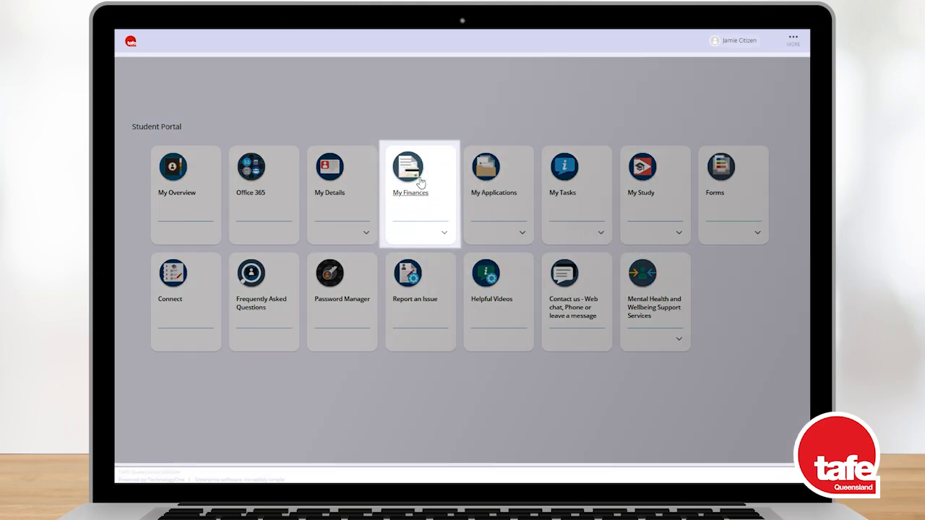
# - Load the My Finances Summary showing the $1,818.00 balance and Pay Online Mastercard/VISA option
pyautogui.click(410, 173)
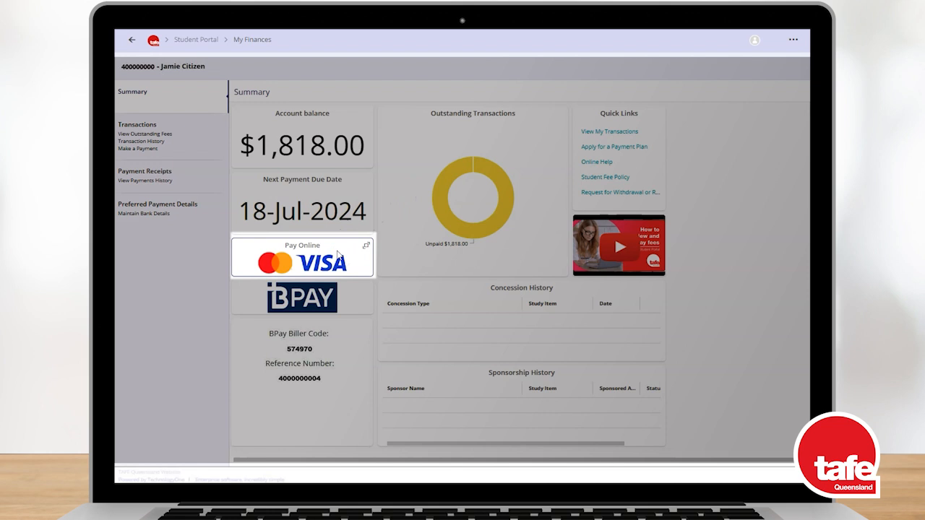
# - Pay both unpaid 909.00 Mainstream Tuition Fees together online by card
pyautogui.click(145, 133)
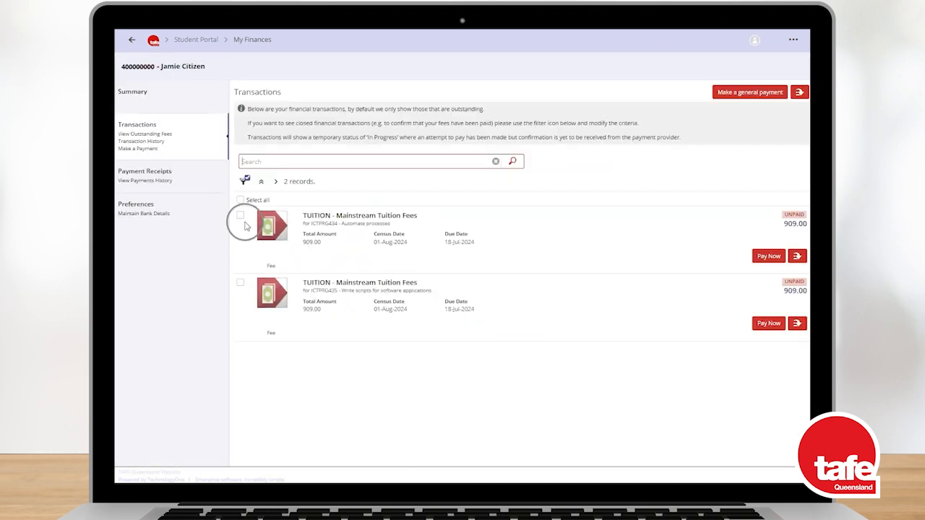
pyautogui.click(240, 214)
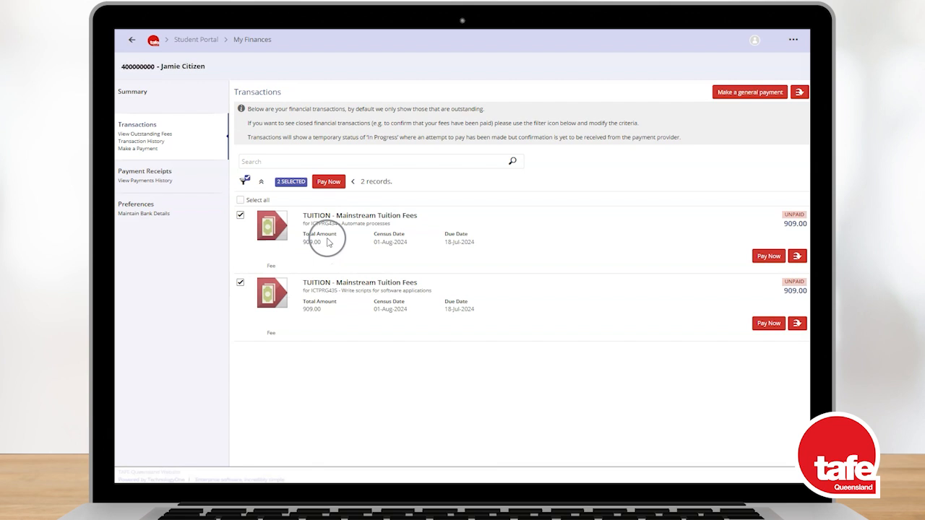
pyautogui.click(328, 181)
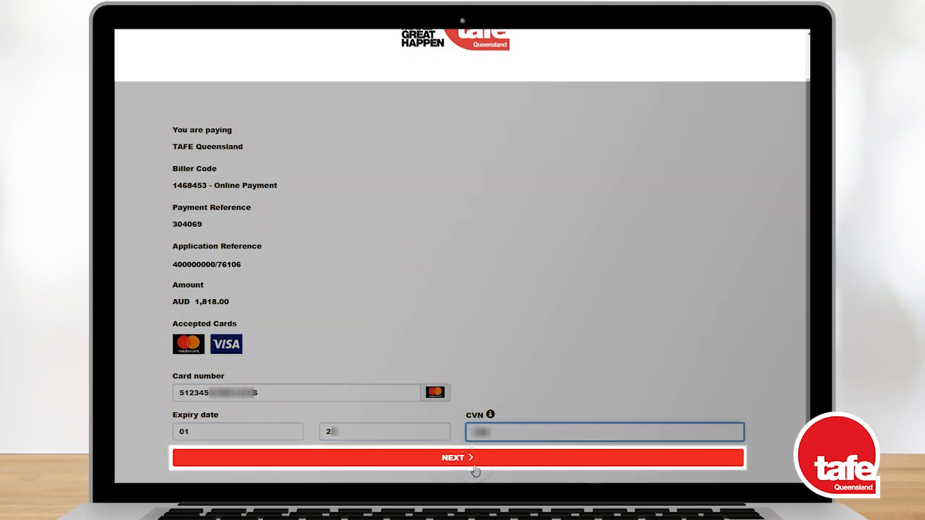
# - Submit the card number, expiry and CVN for the AUD 1,818.00 payment
pyautogui.click(458, 458)
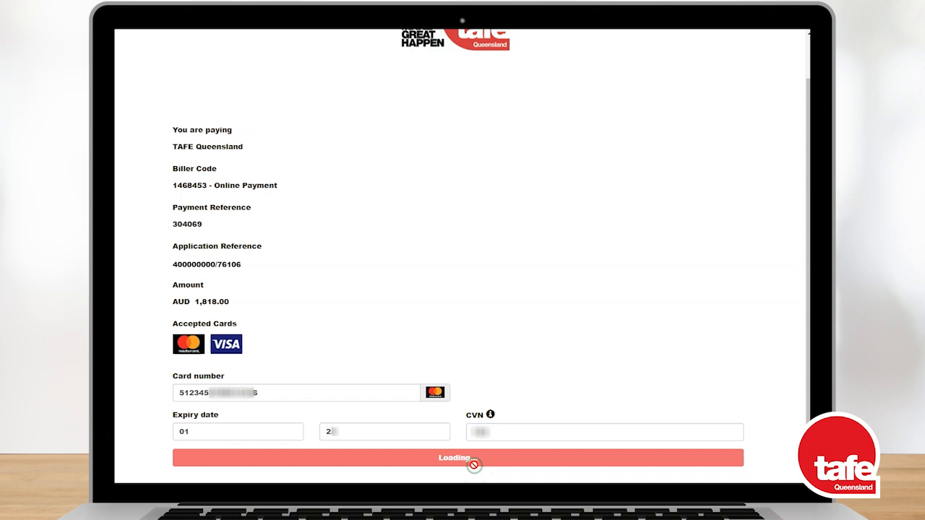
# - Tick the hCaptcha 'I am human' box and pay the AUD 1,818.00
pyautogui.click(457, 457)
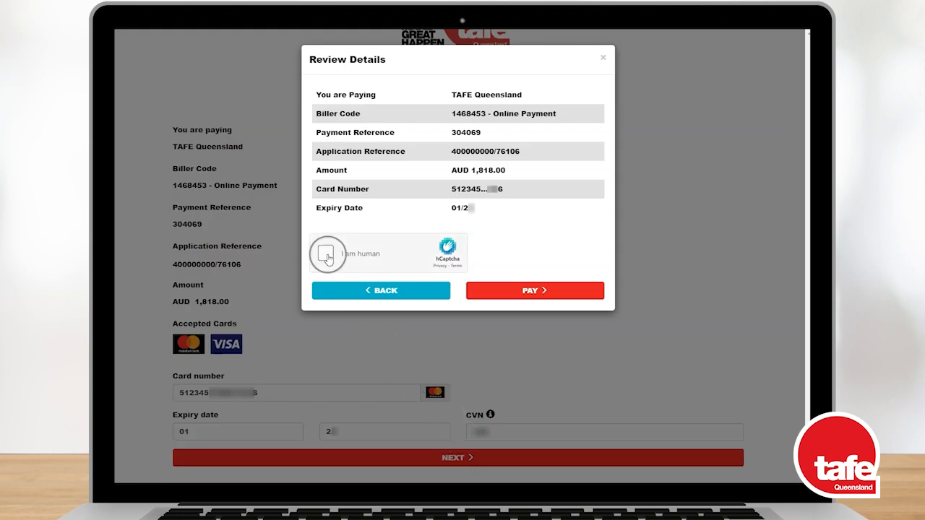
pyautogui.click(325, 254)
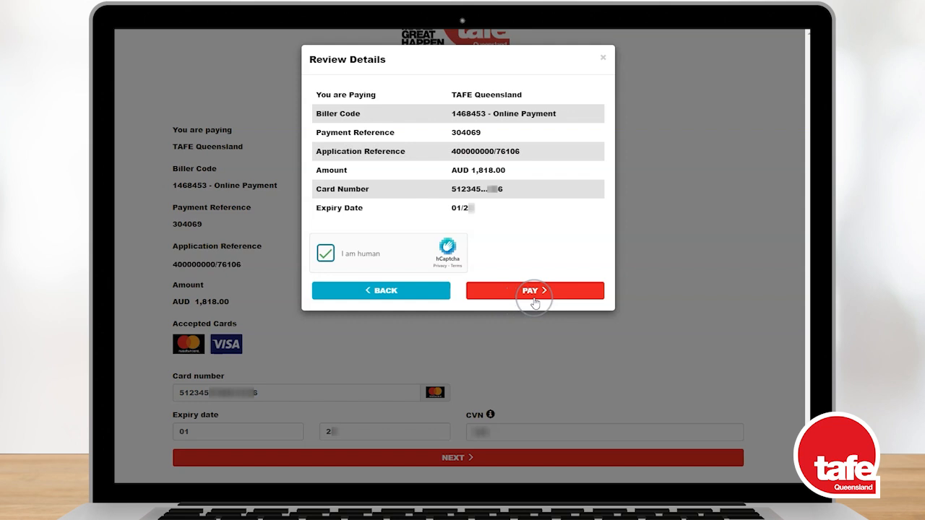
pyautogui.click(534, 290)
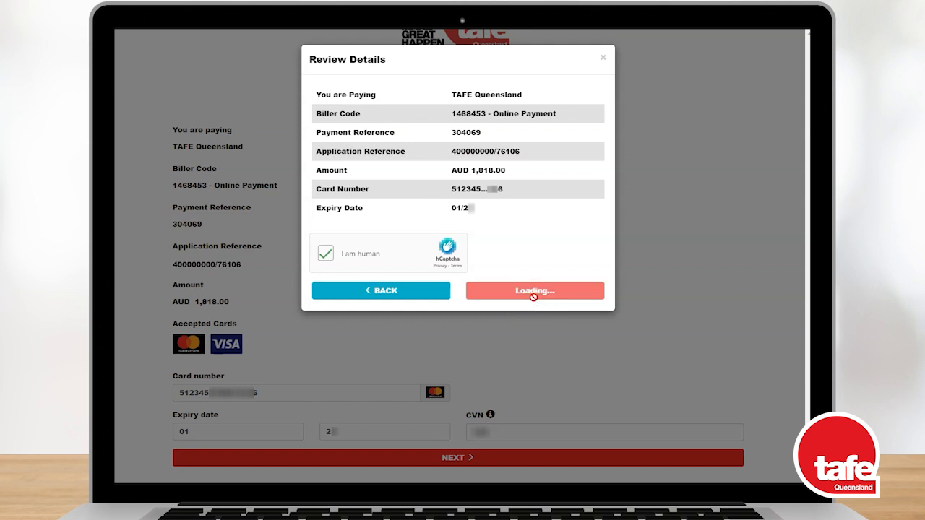
pyautogui.click(534, 291)
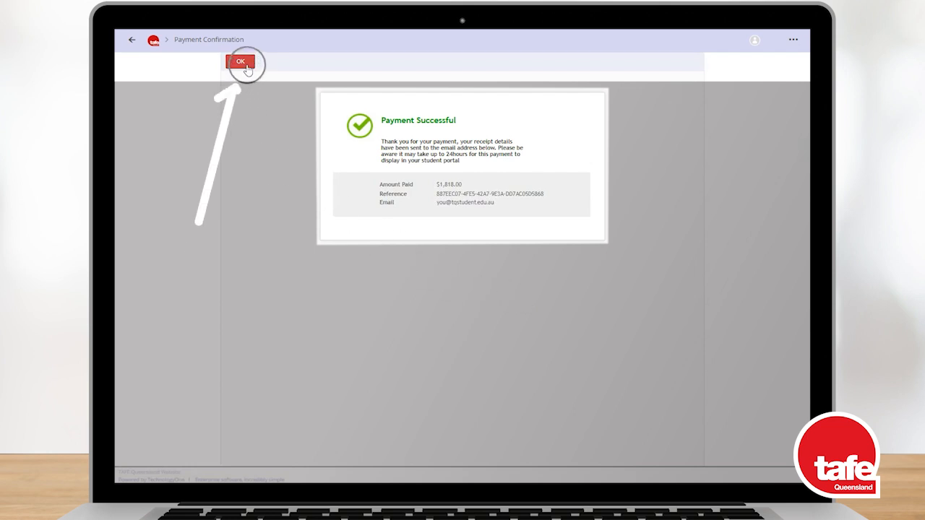
# - Dismiss the Payment Successful page to return to the Transactions list
pyautogui.click(241, 61)
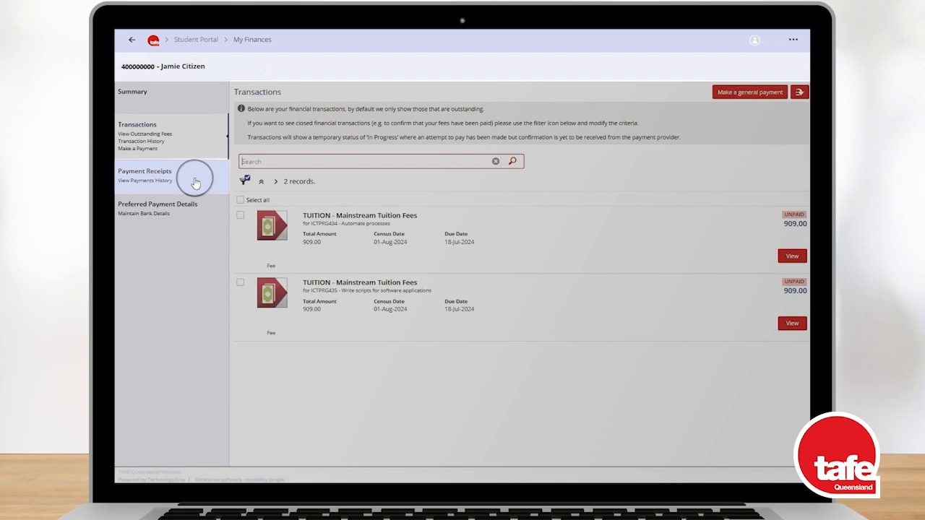
# - View the 1,818.00 record in Payments History, then go back to the portal home
pyautogui.click(145, 180)
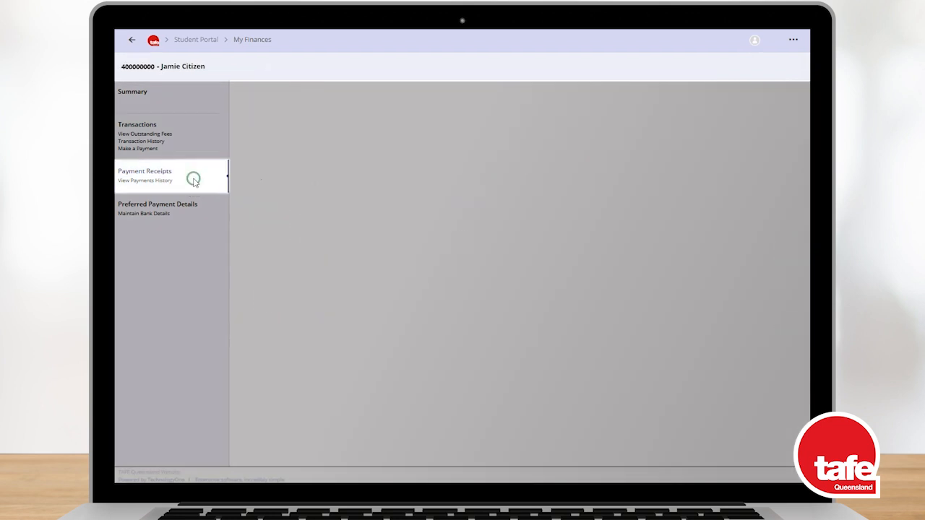
pyautogui.click(145, 180)
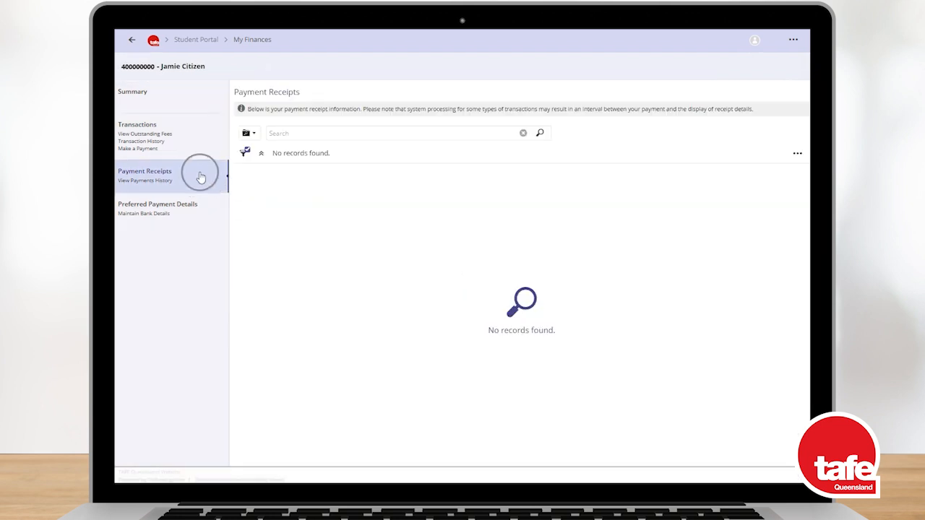
pyautogui.click(145, 177)
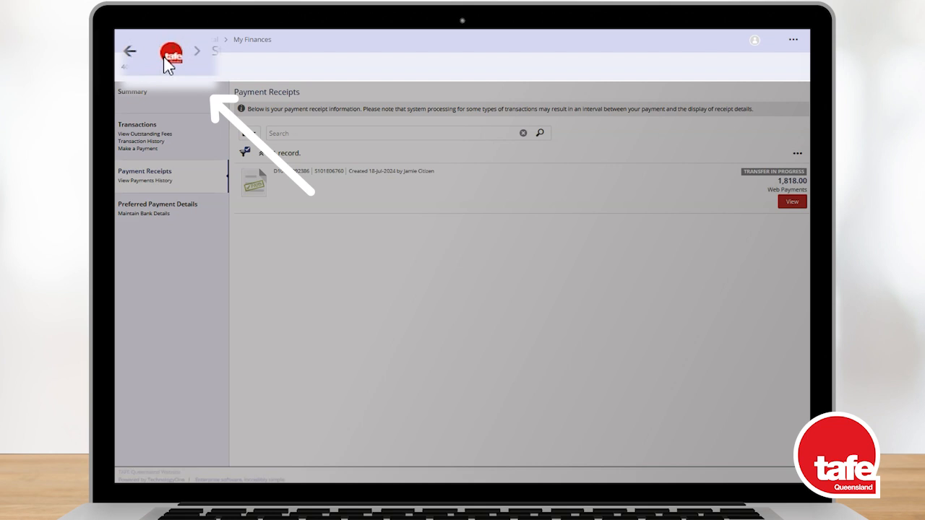
pyautogui.click(171, 51)
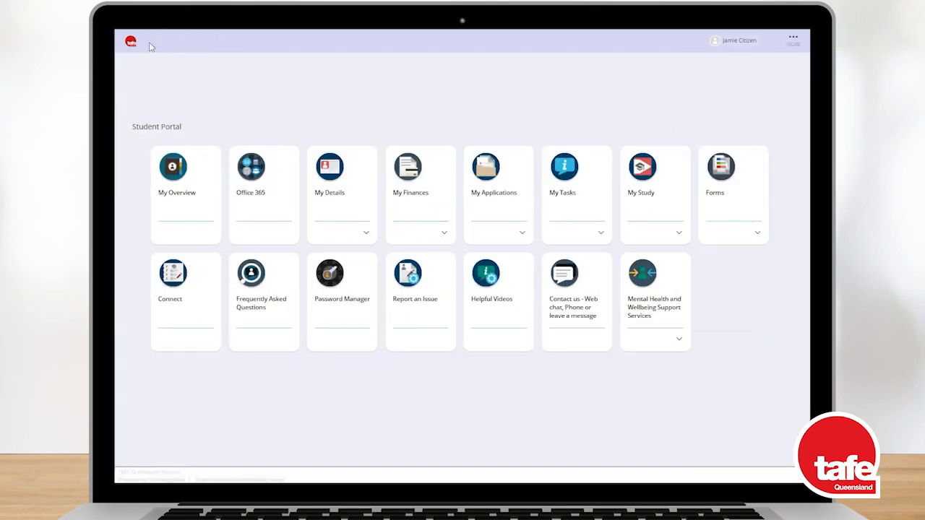